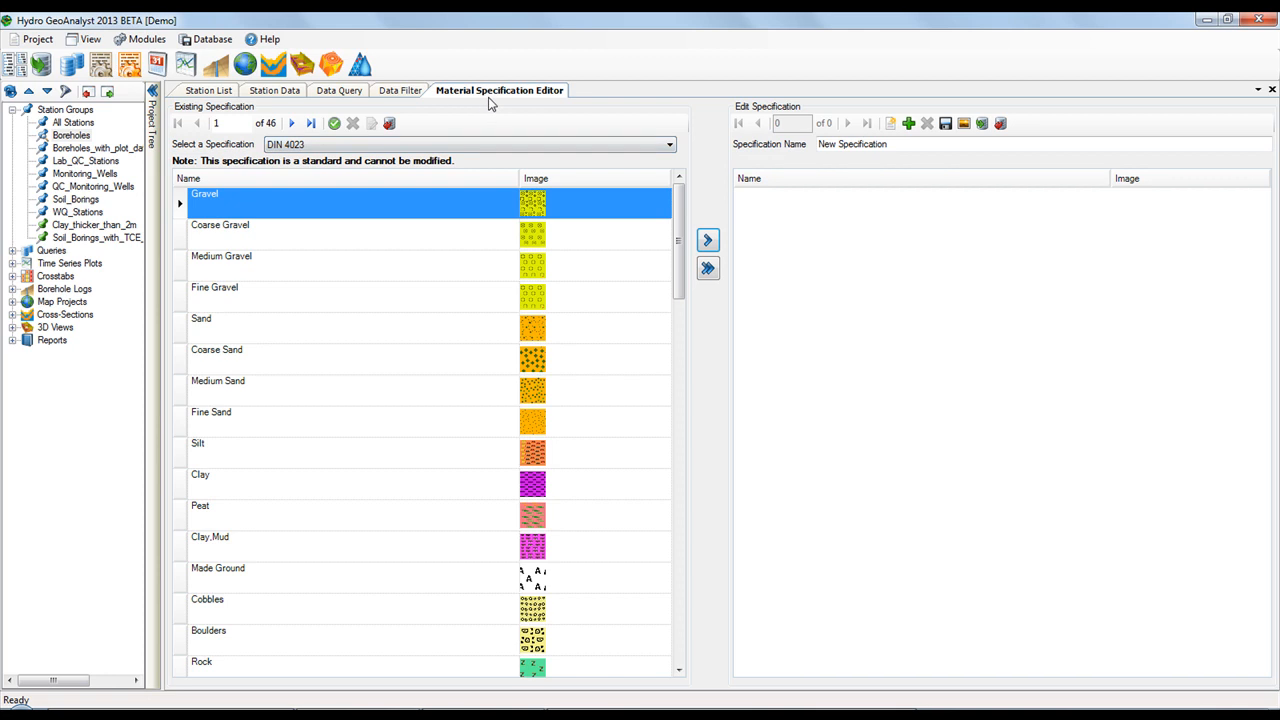
- Browse the existing specifications and begin naming the new one 'Project Specification'
right_click(500, 90)
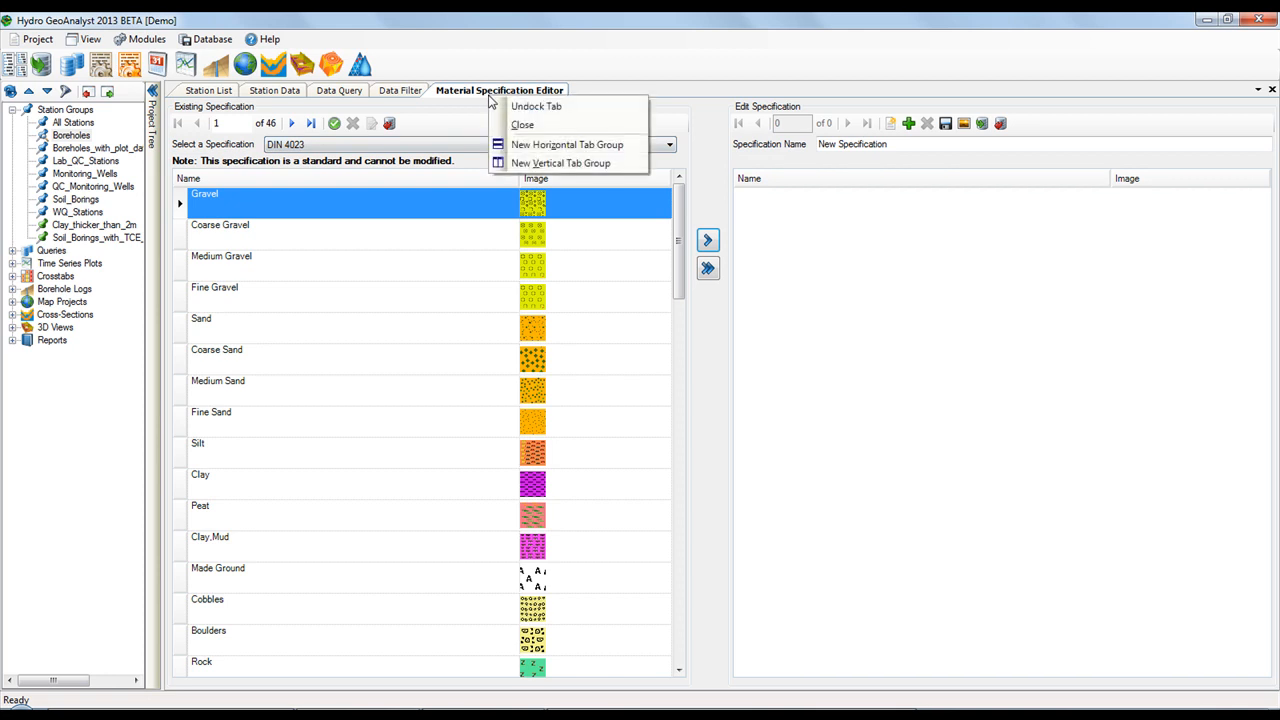
mouse_move(536, 106)
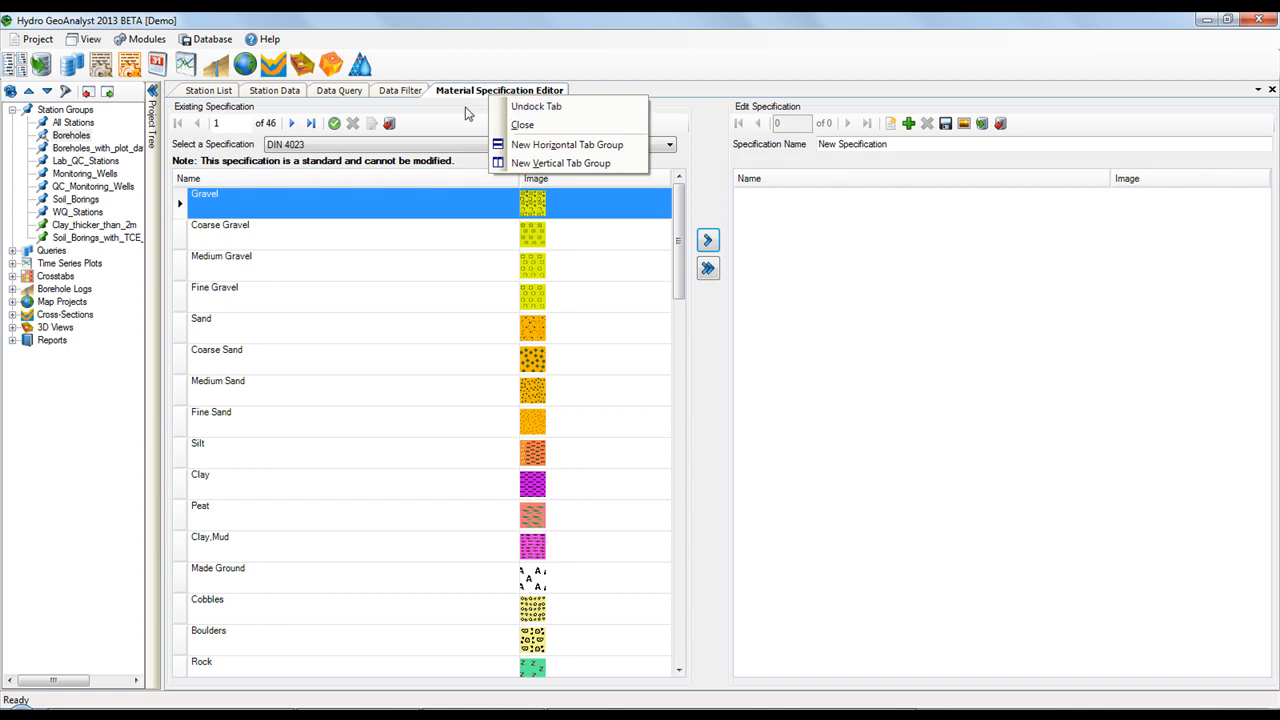
left_click(248, 114)
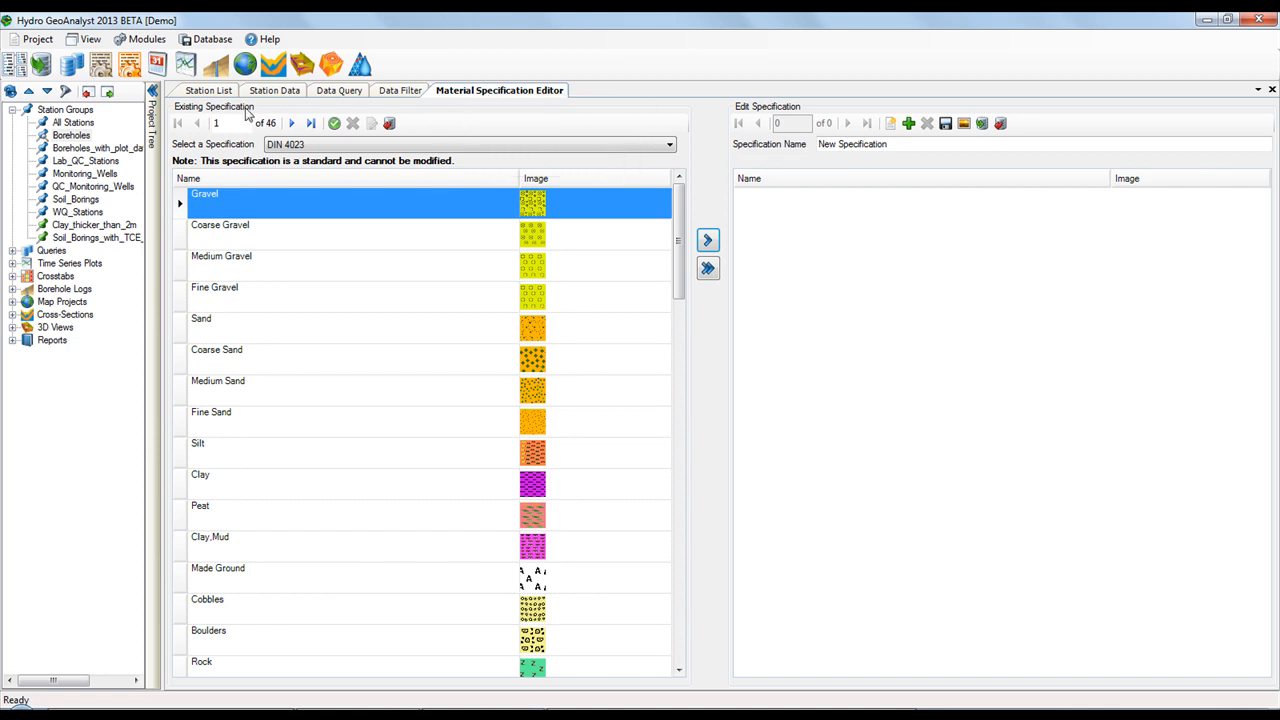
mouse_move(344, 216)
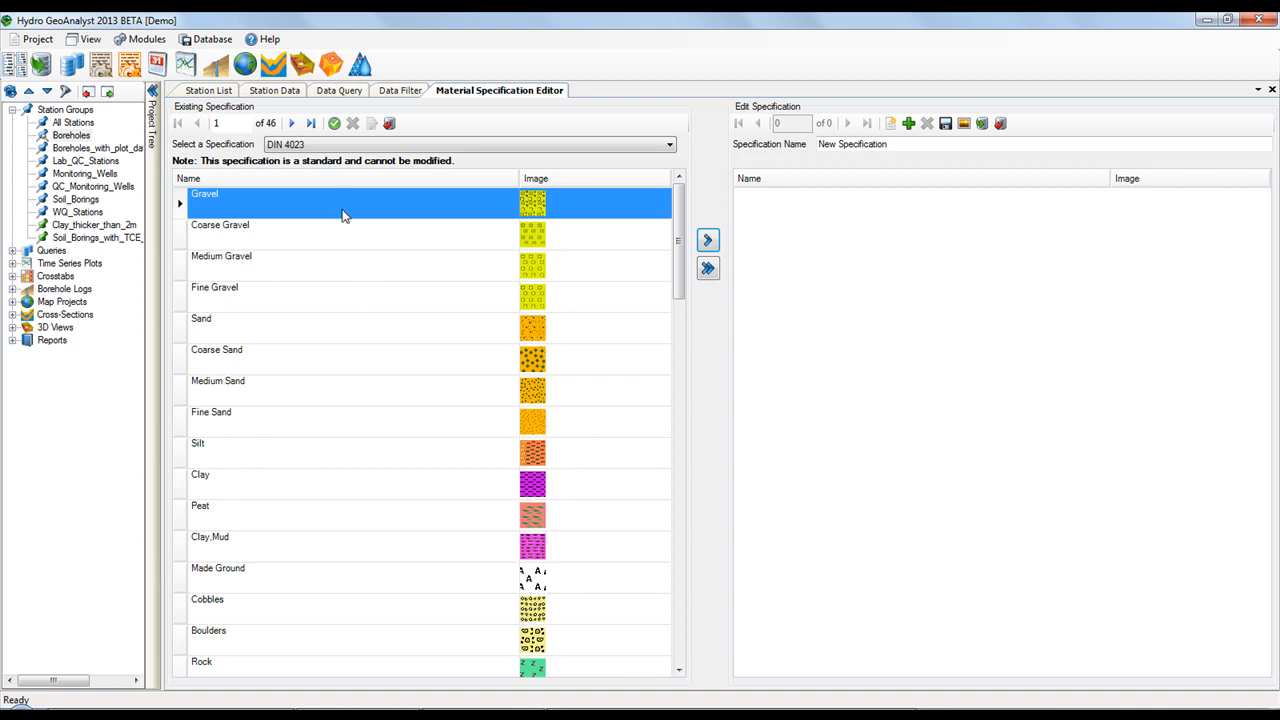
left_click(668, 144)
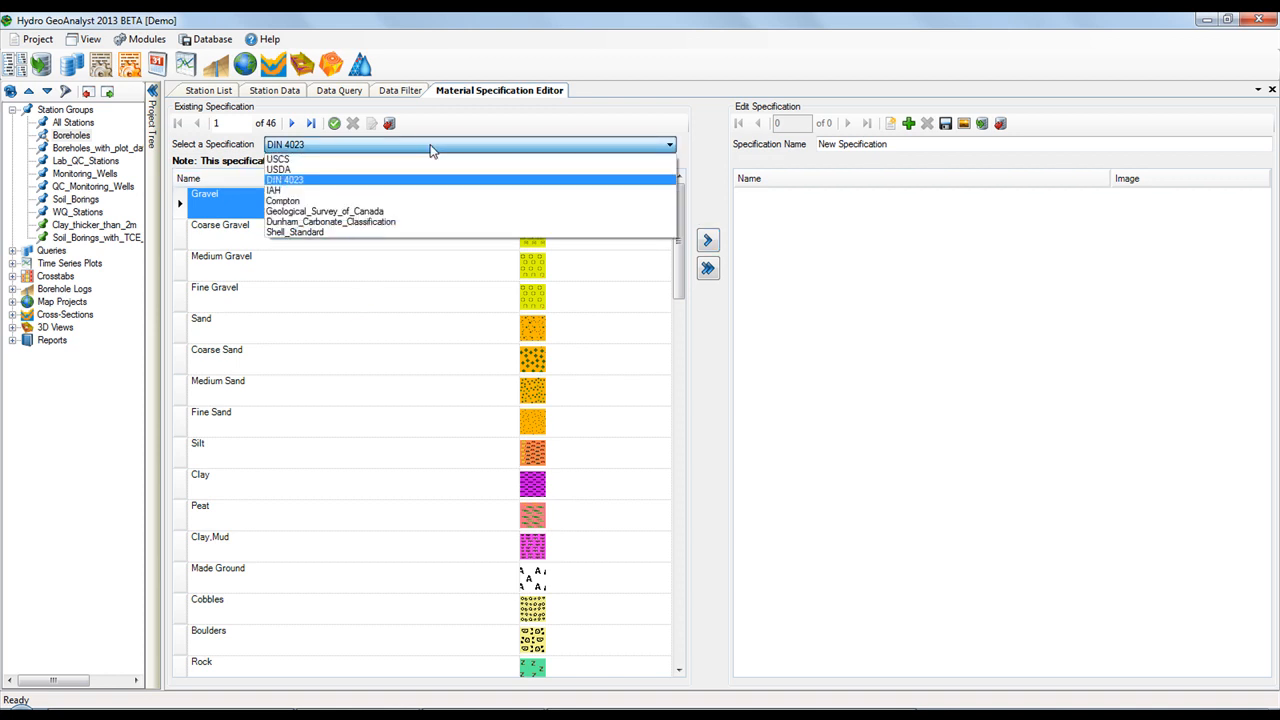
left_click(286, 180)
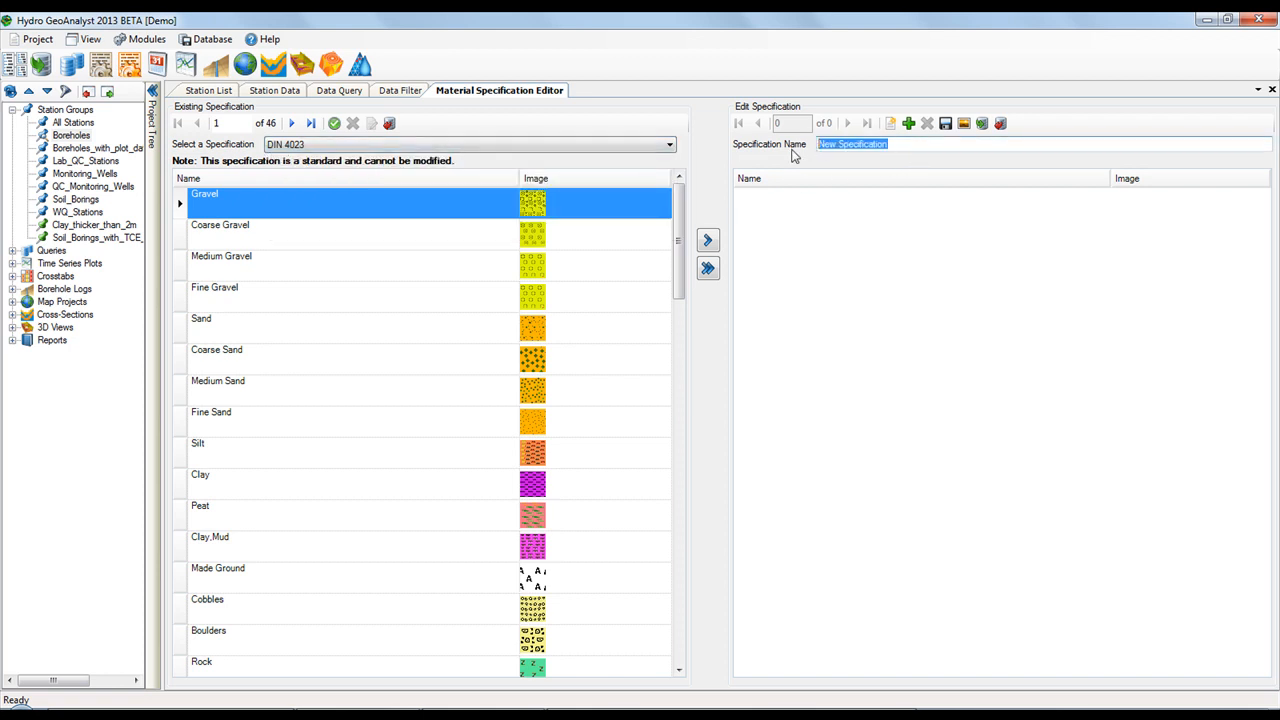
type("Project")
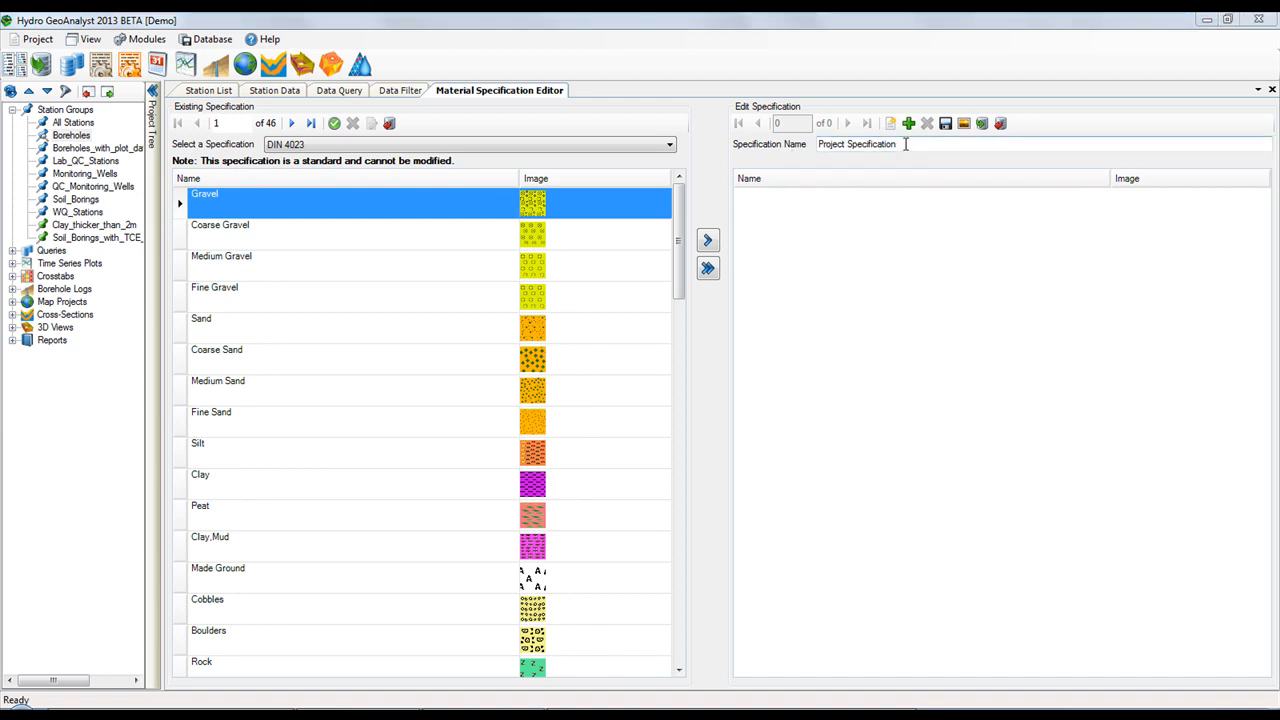
- Add a first item 'new soil' with tan.bmp as its image
left_click(908, 124)
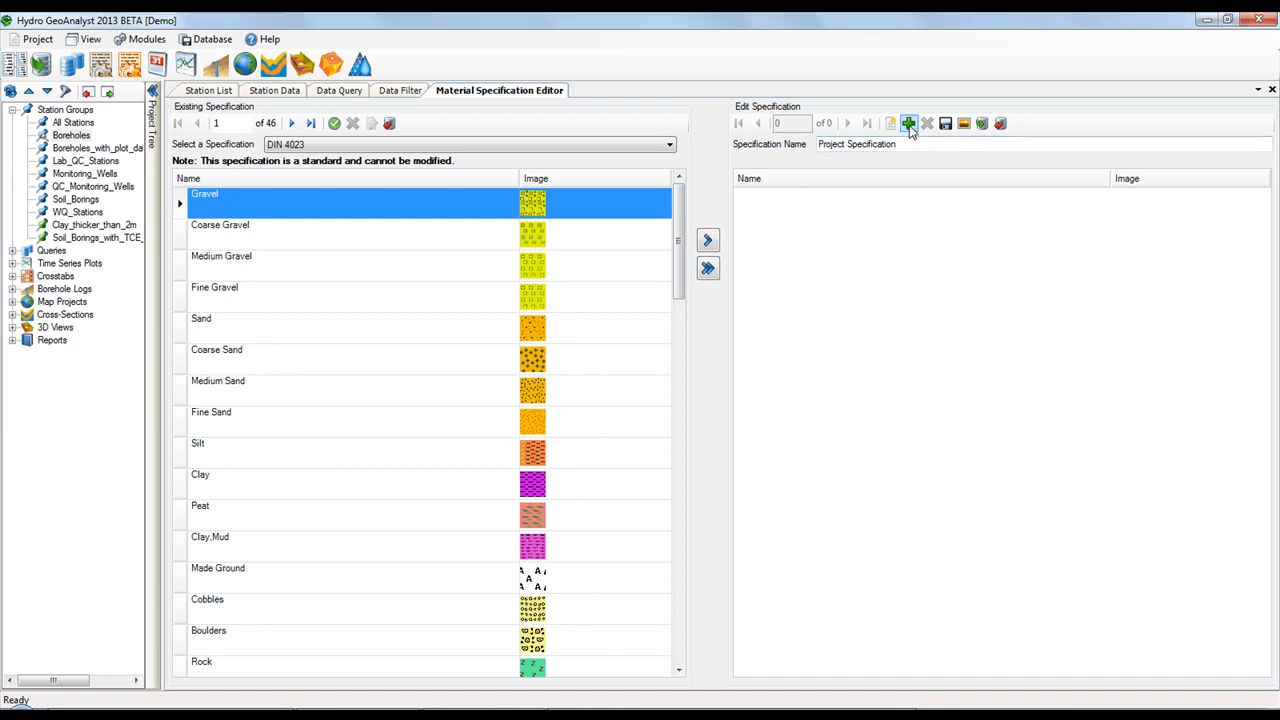
left_click(908, 124)
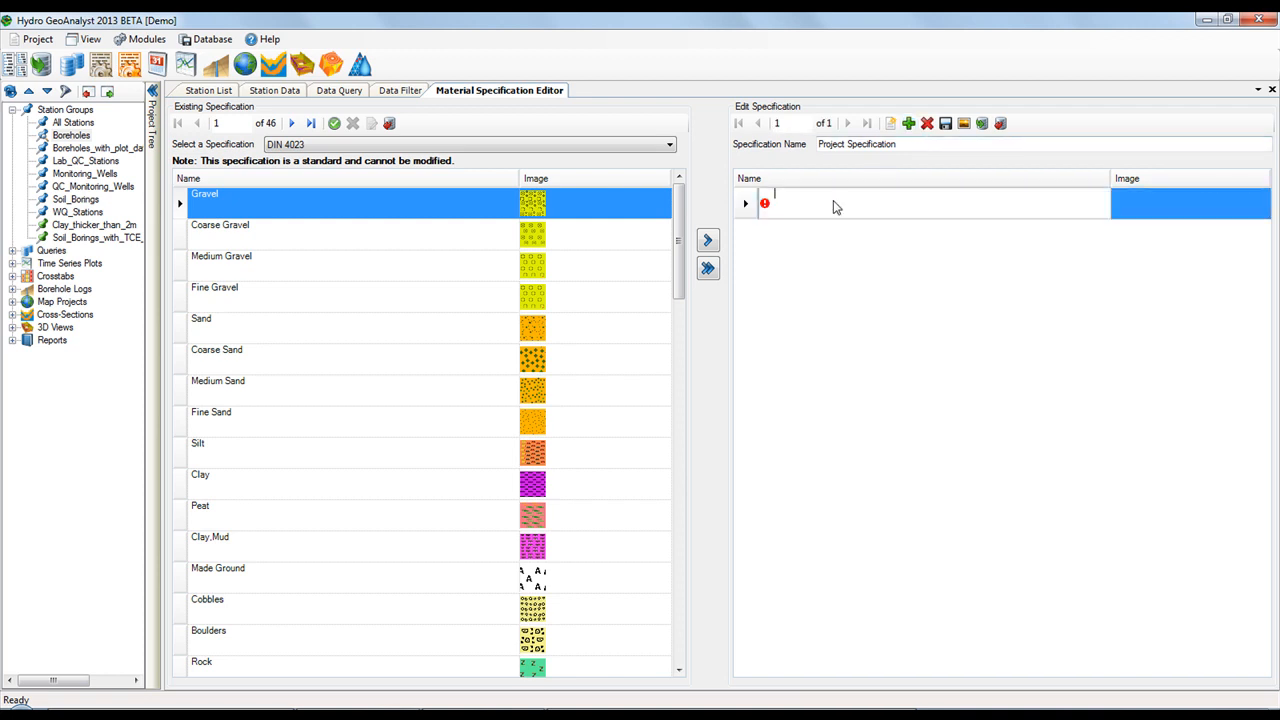
type("new")
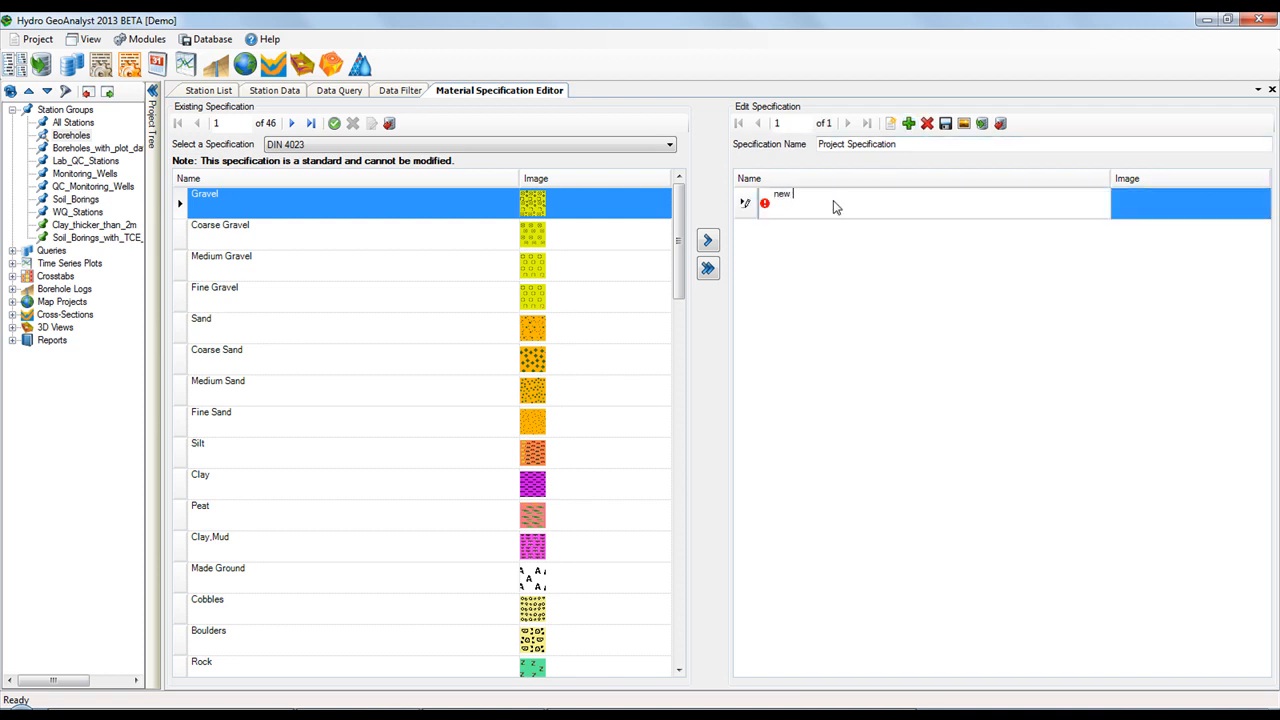
type("soil")
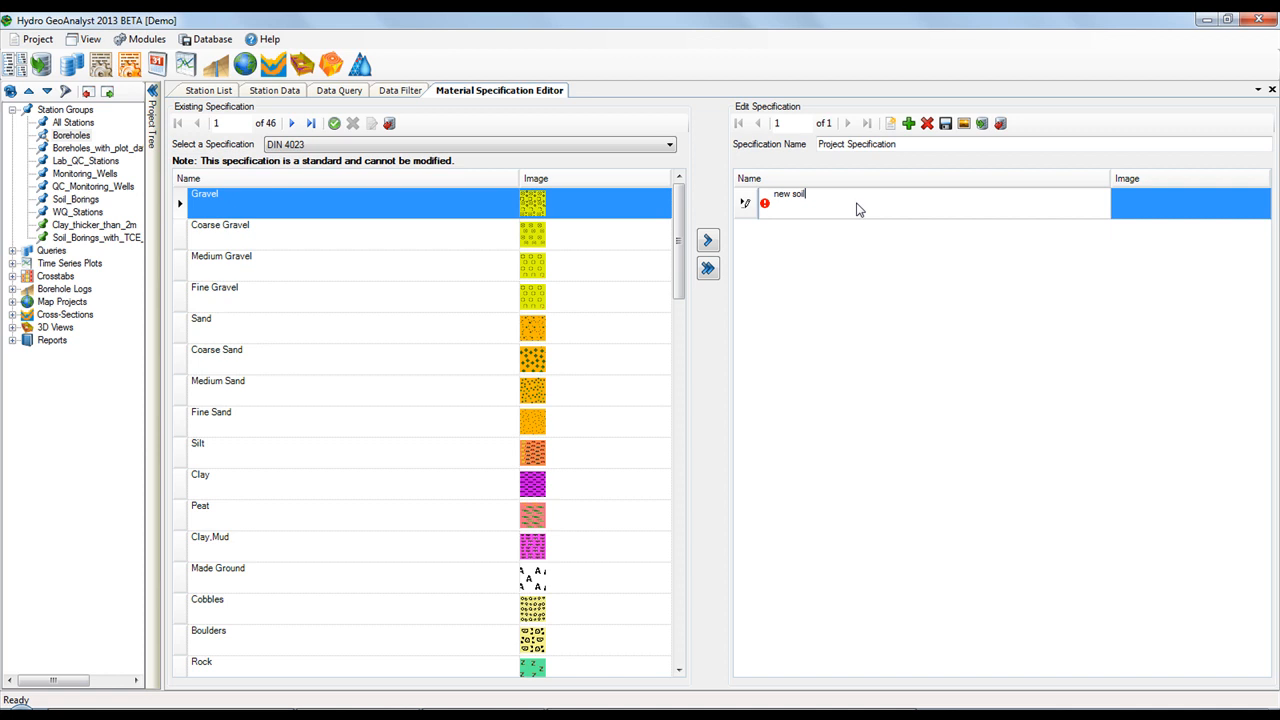
left_click(1190, 204)
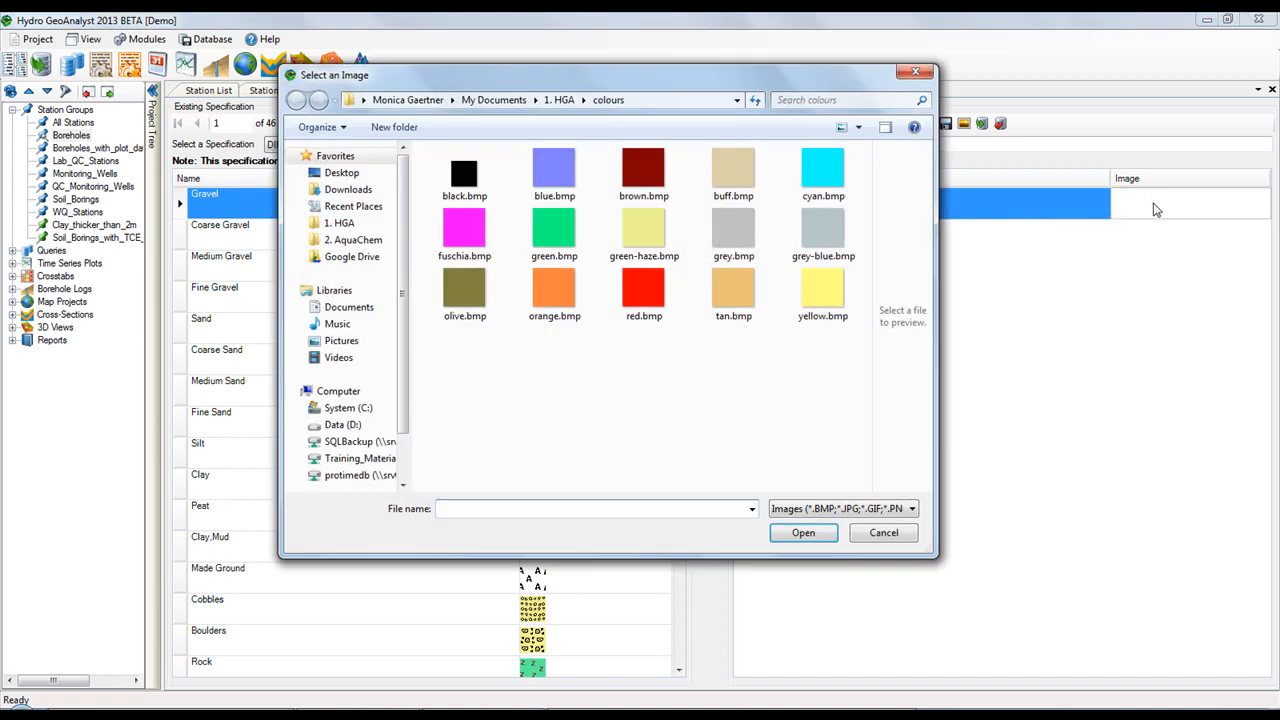
left_click(732, 290)
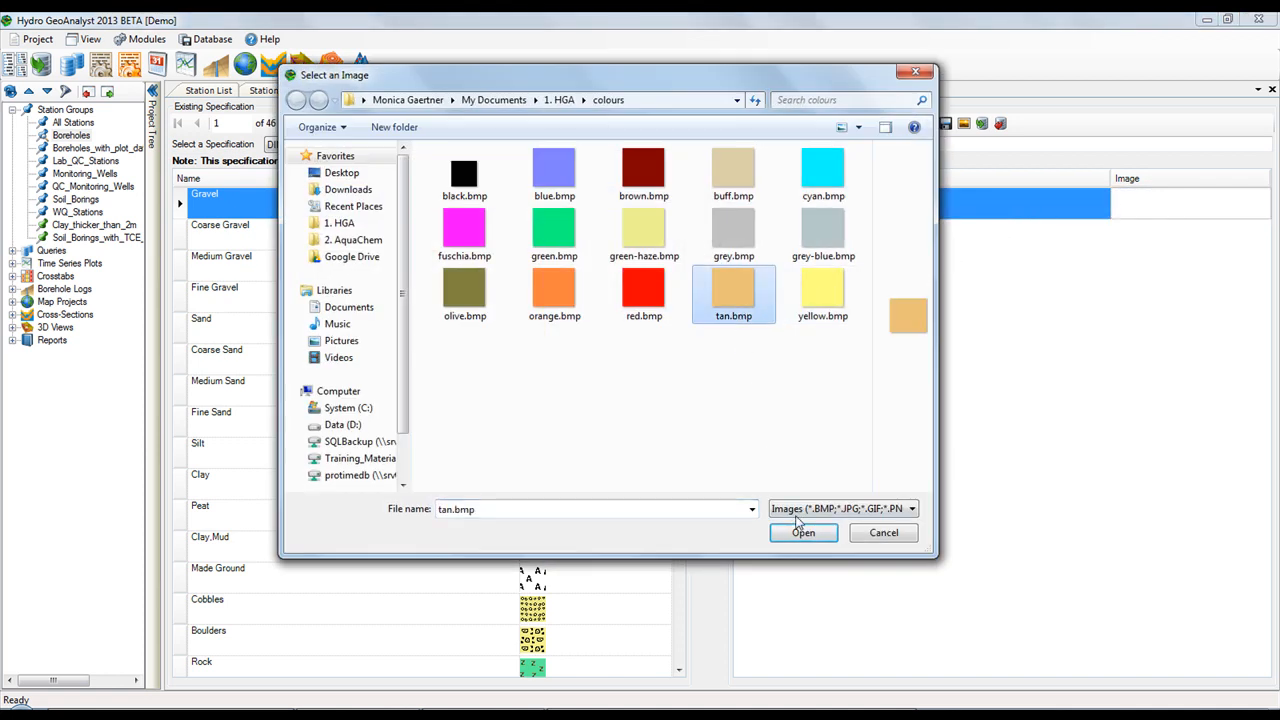
left_click(804, 532)
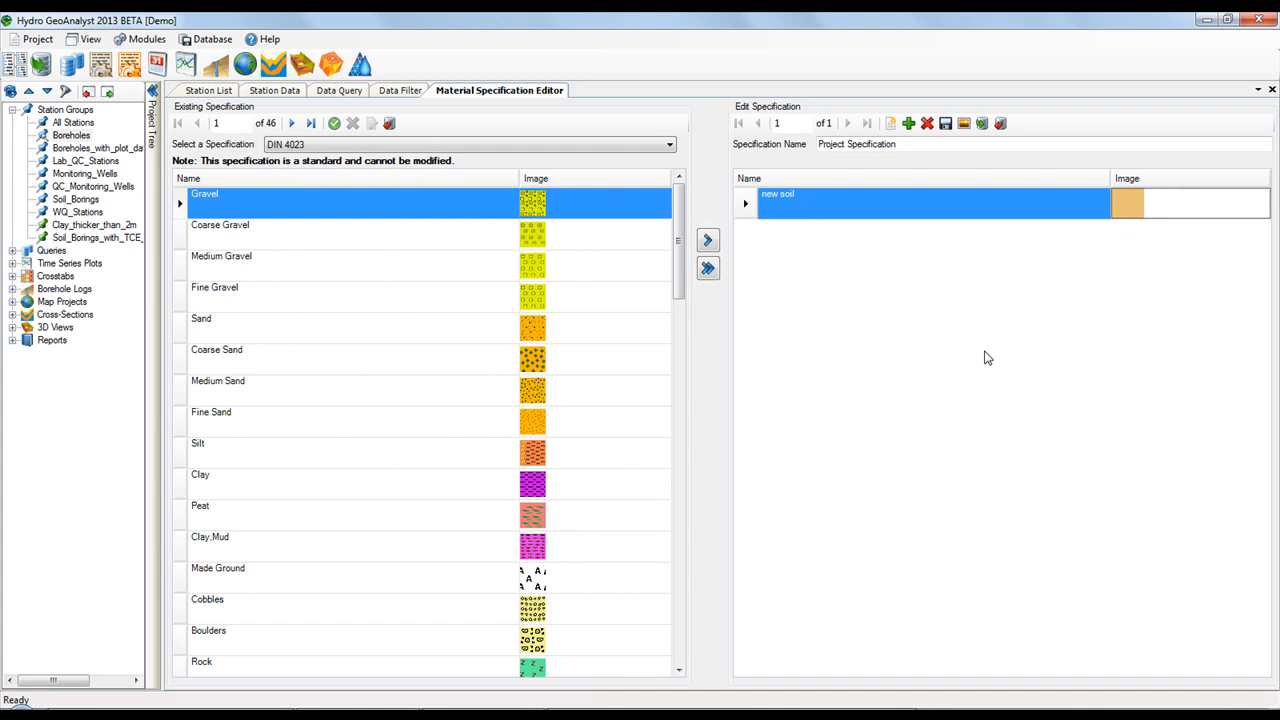
mouse_move(448, 204)
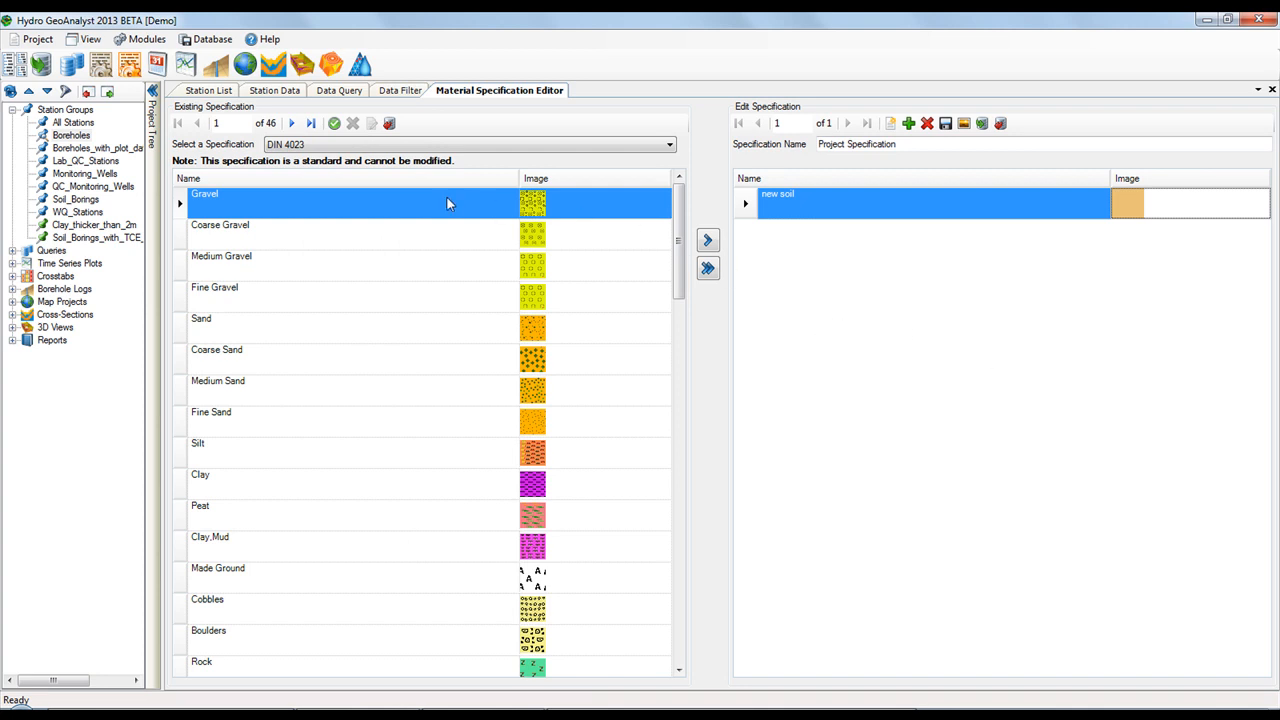
mouse_move(422, 238)
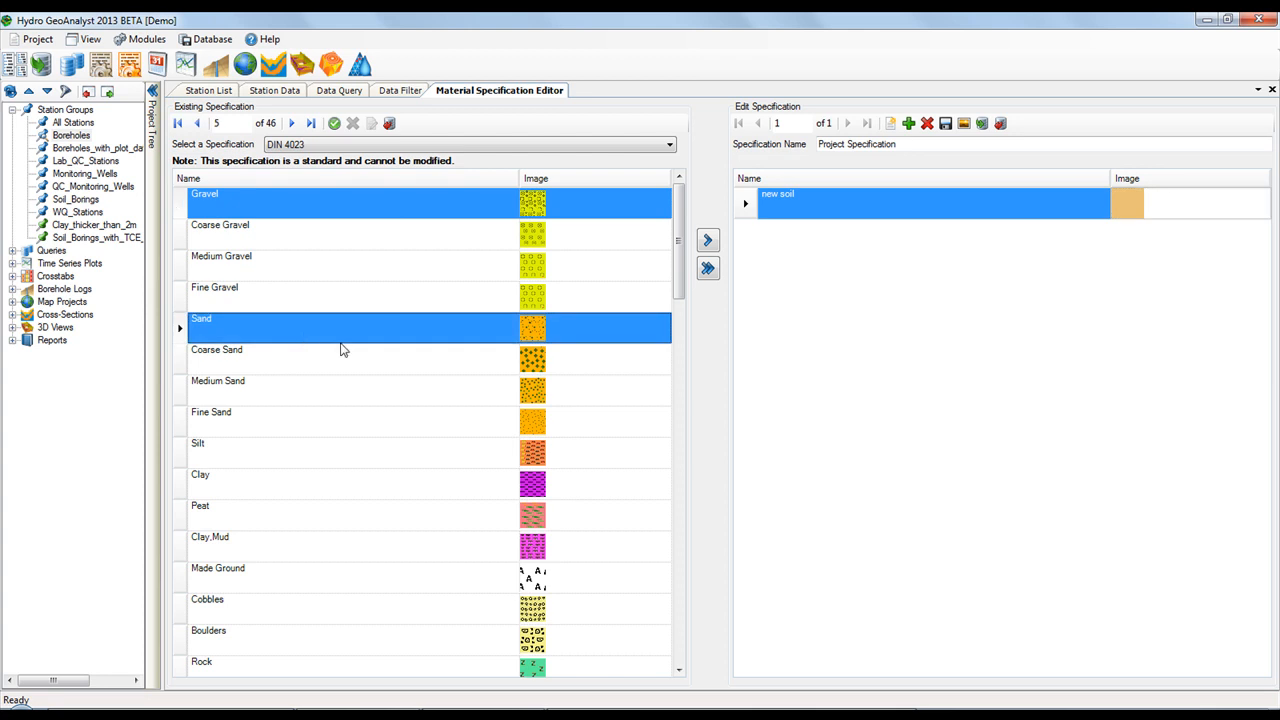
- Copy Gravel and Sand from DIN 4023 into Project Specification
left_click(708, 240)
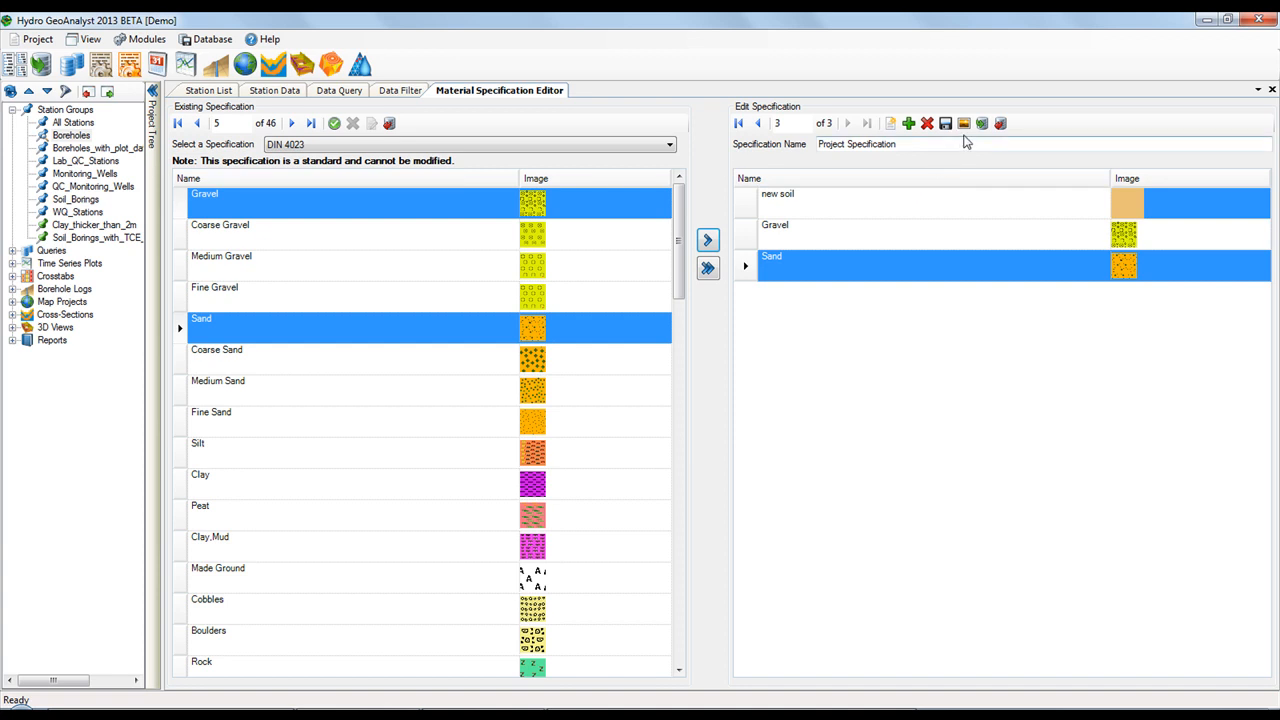
mouse_move(964, 124)
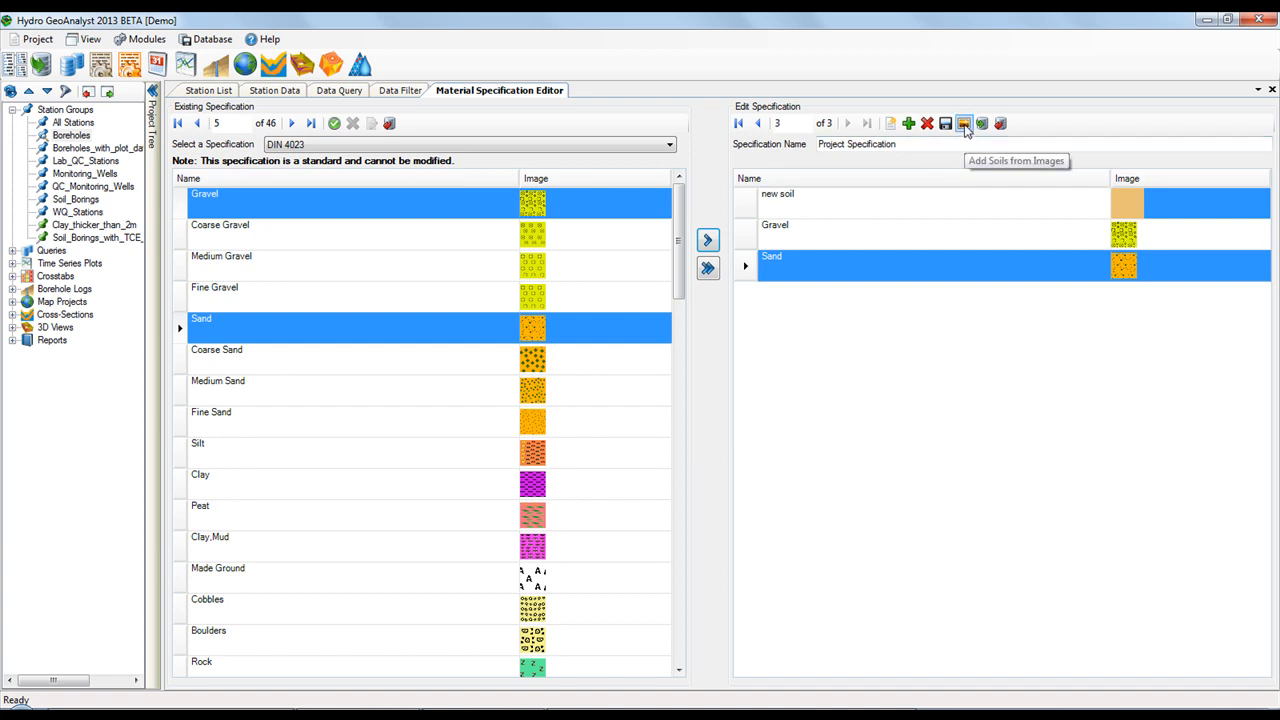
mouse_move(964, 124)
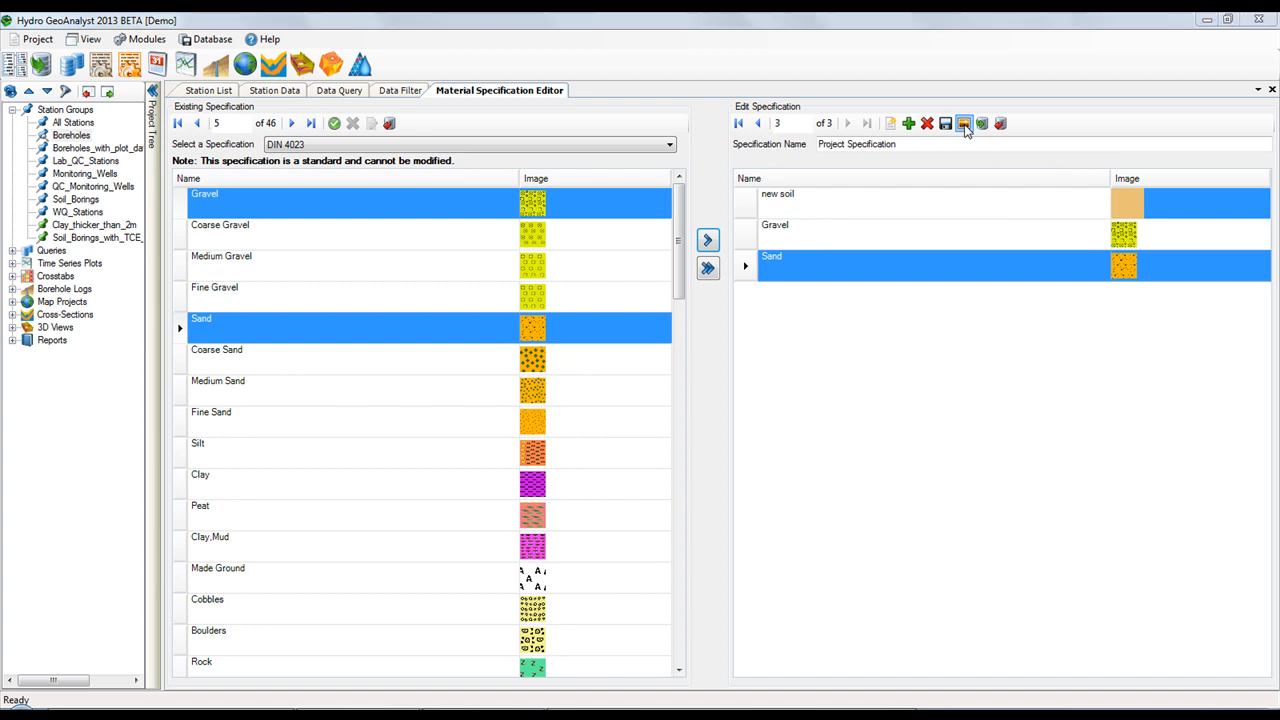
- Add fifteen soils from the colour .bmp files, bringing the list to 18 items
left_click(964, 124)
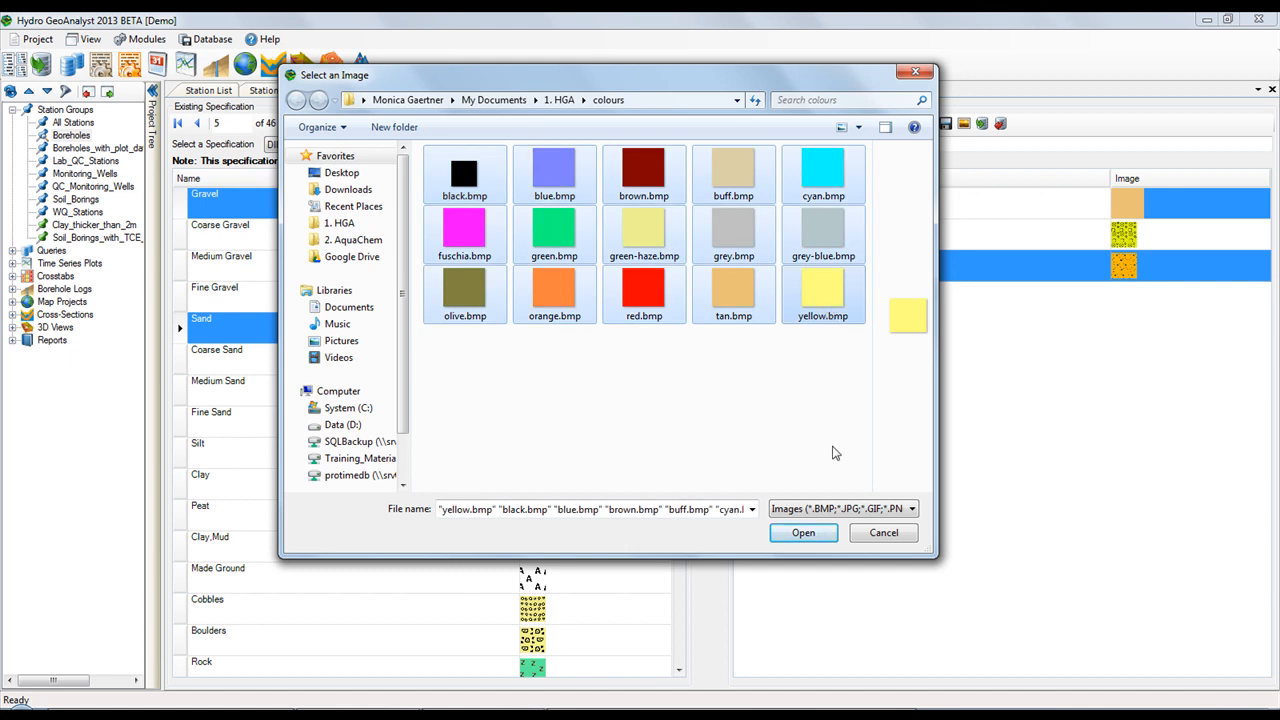
left_click(804, 532)
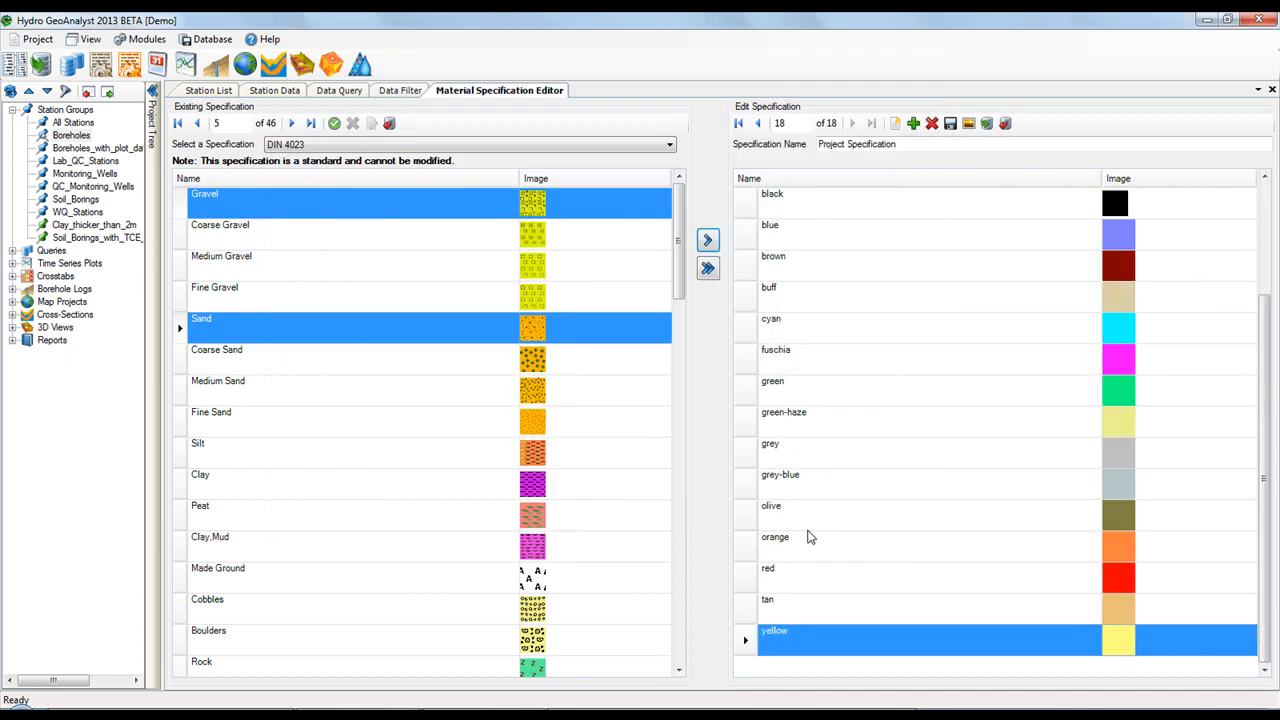
mouse_move(1266, 254)
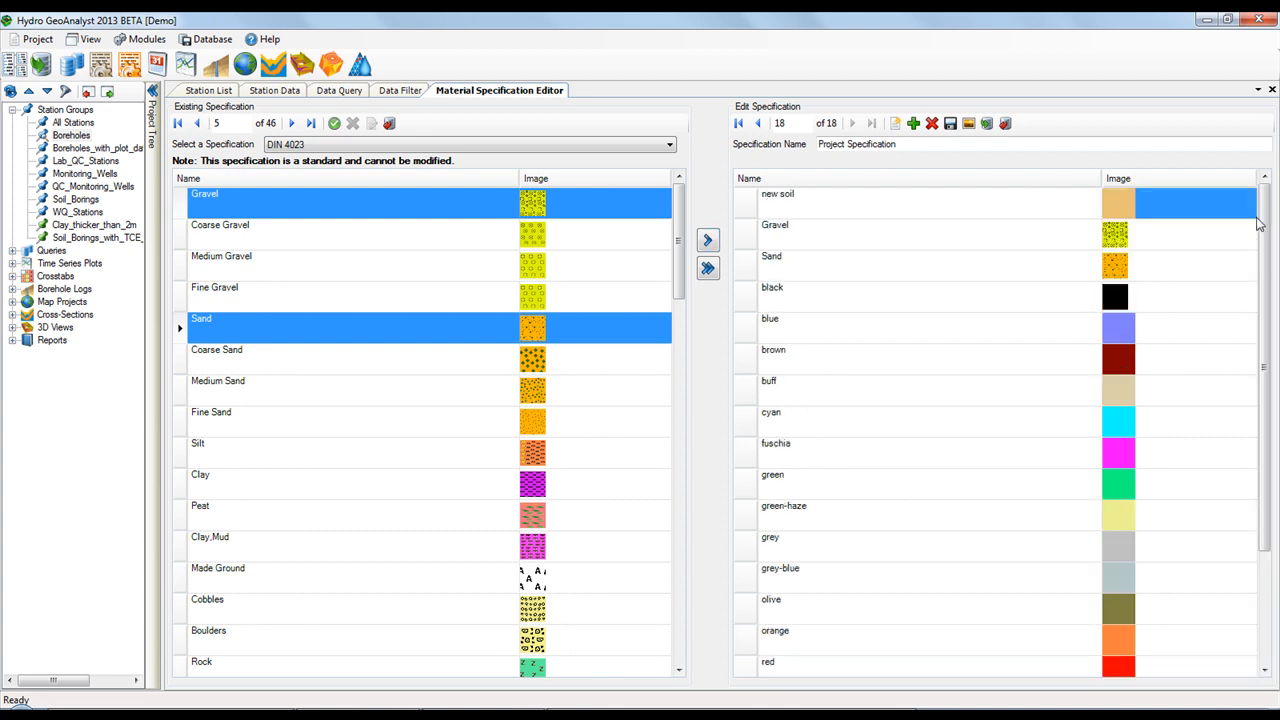
mouse_move(1272, 260)
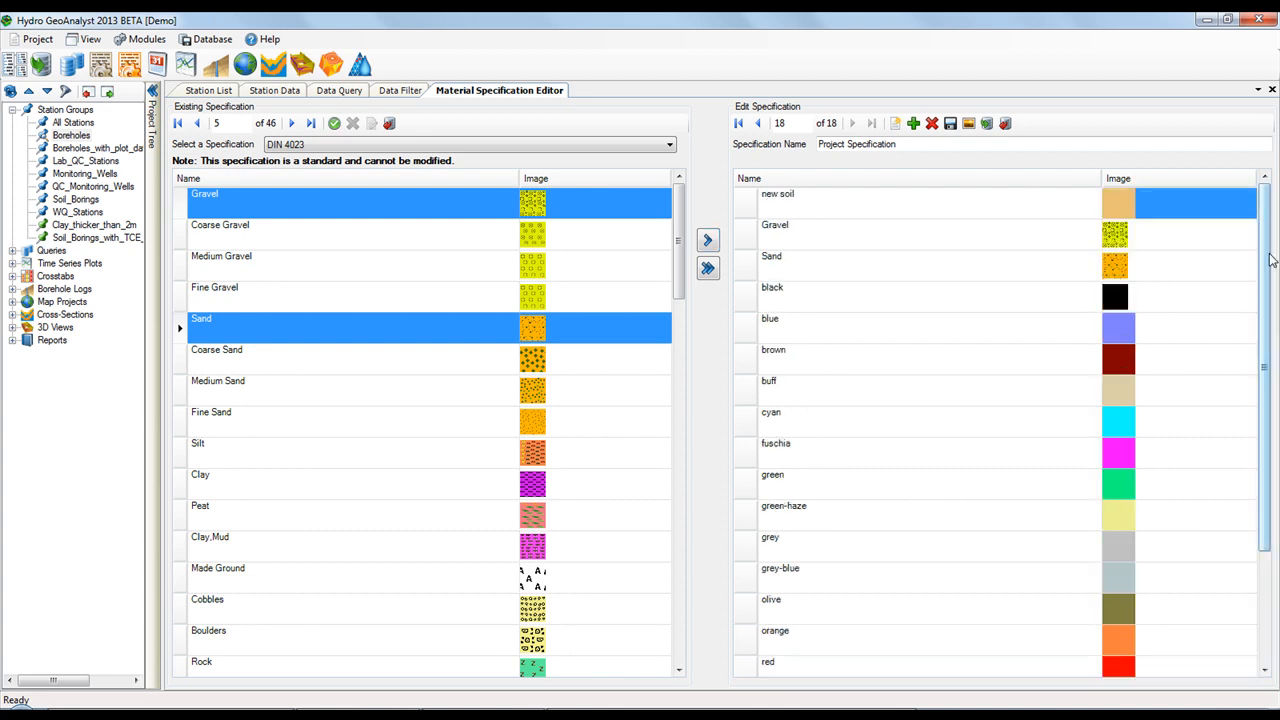
- Rename the brown soil to 'fine sand'
scroll("down", 3)
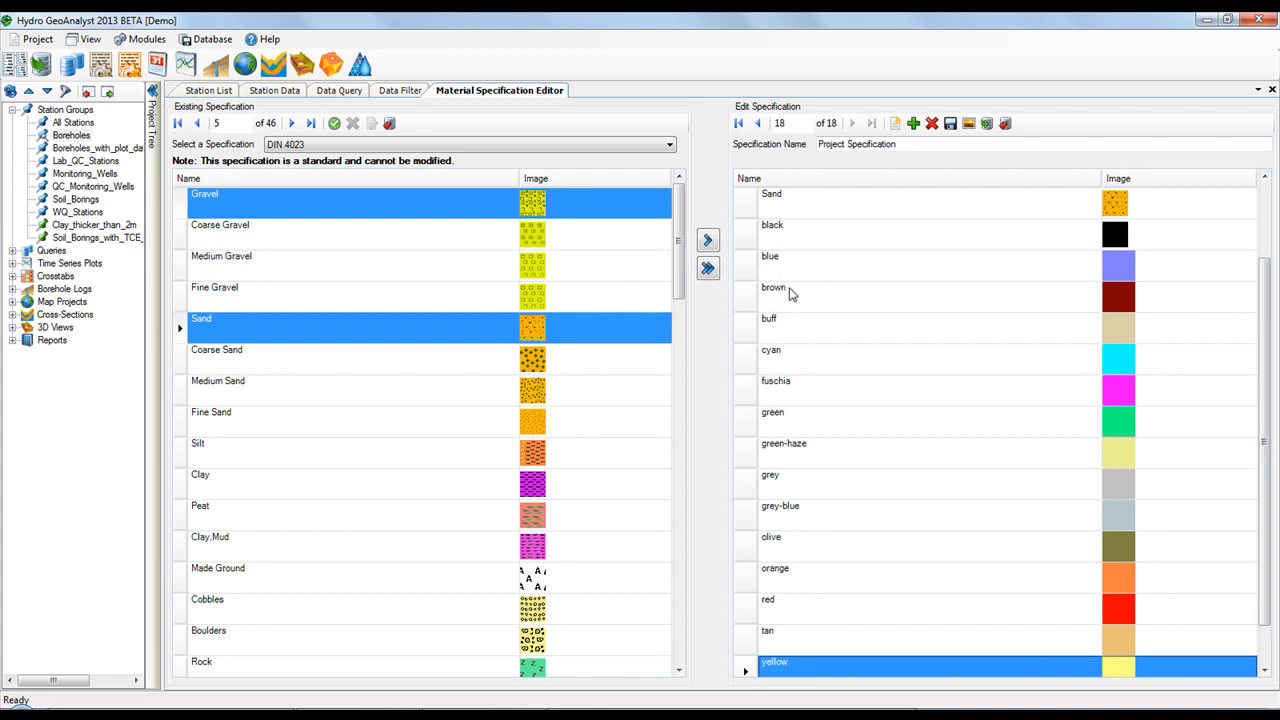
double_click(772, 288)
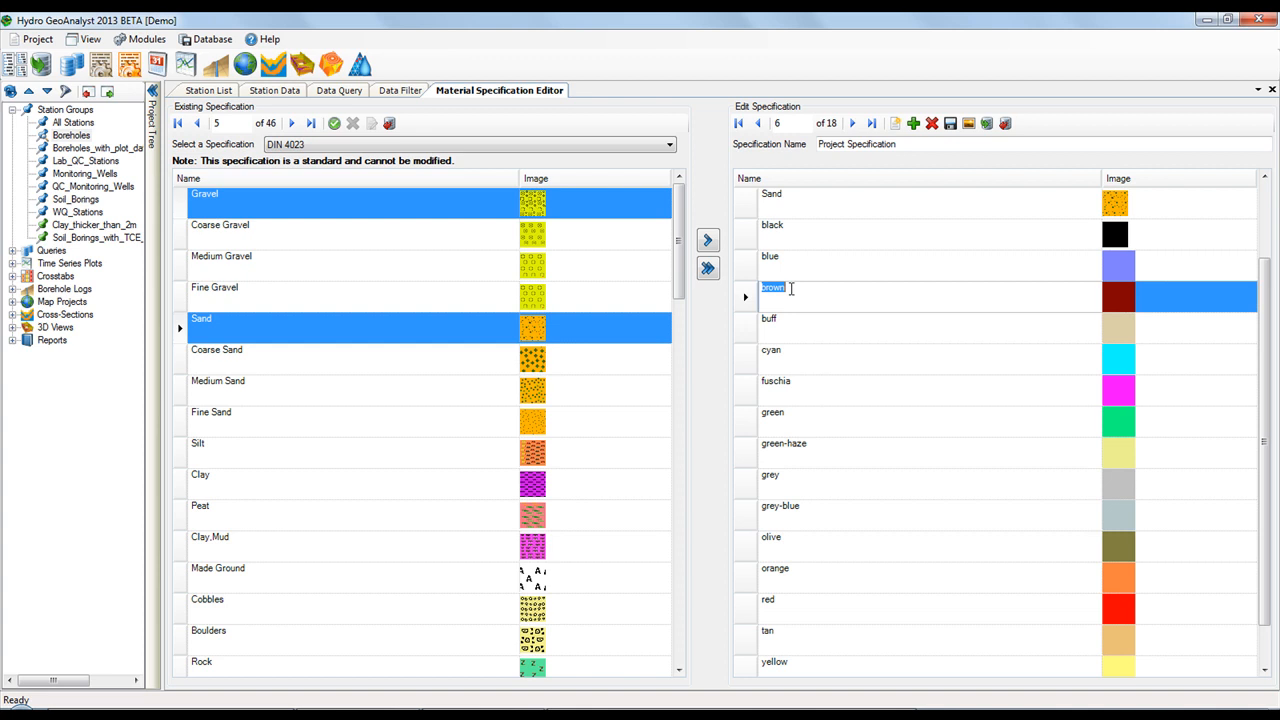
type("fine sand")
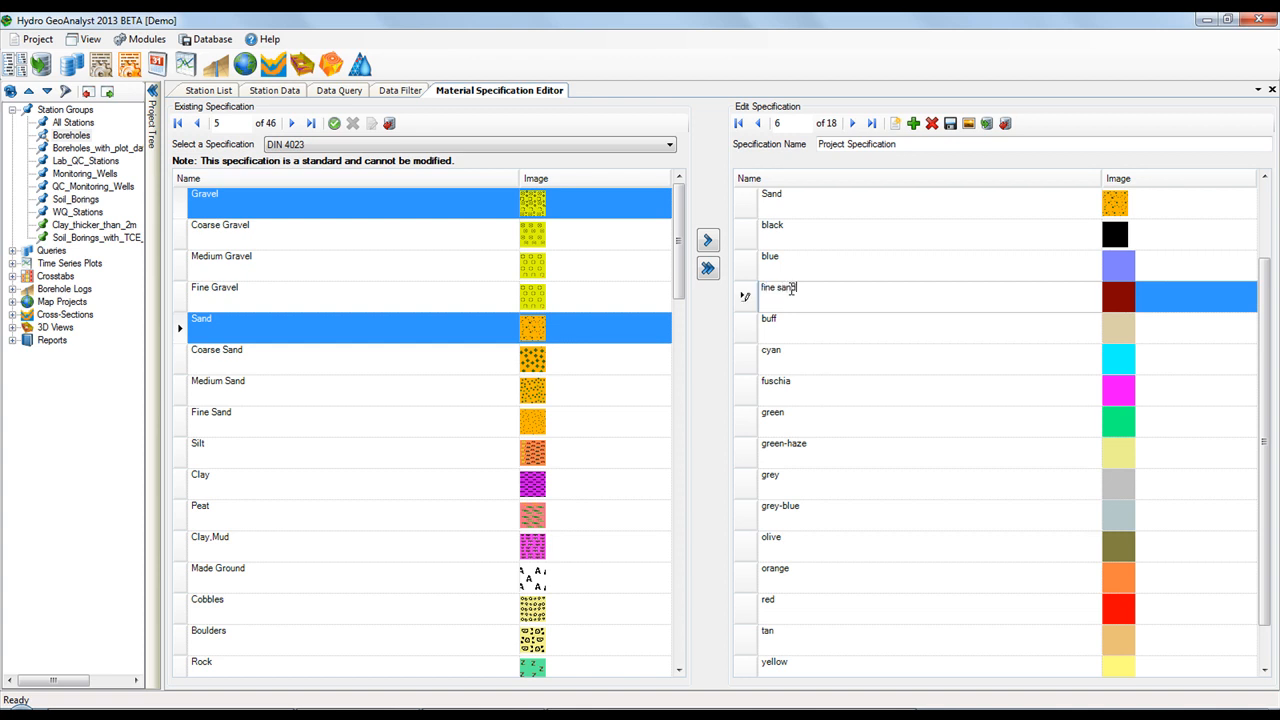
left_click(768, 318)
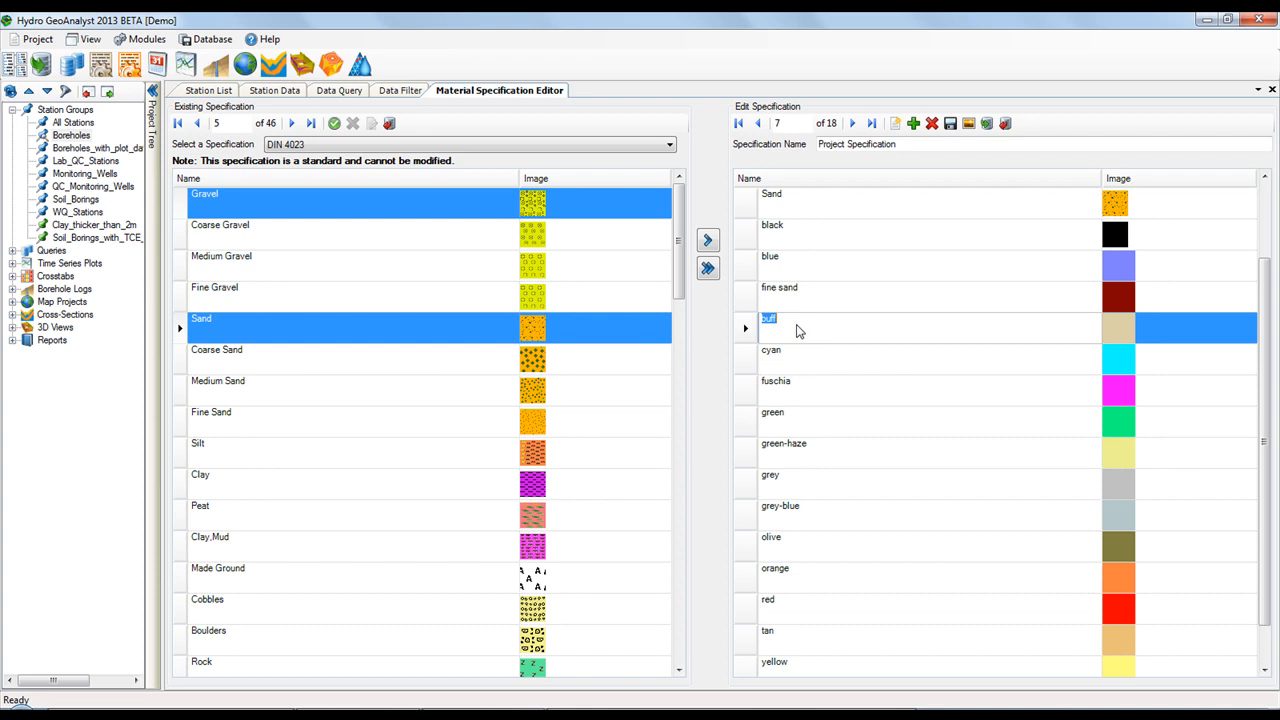
mouse_move(868, 300)
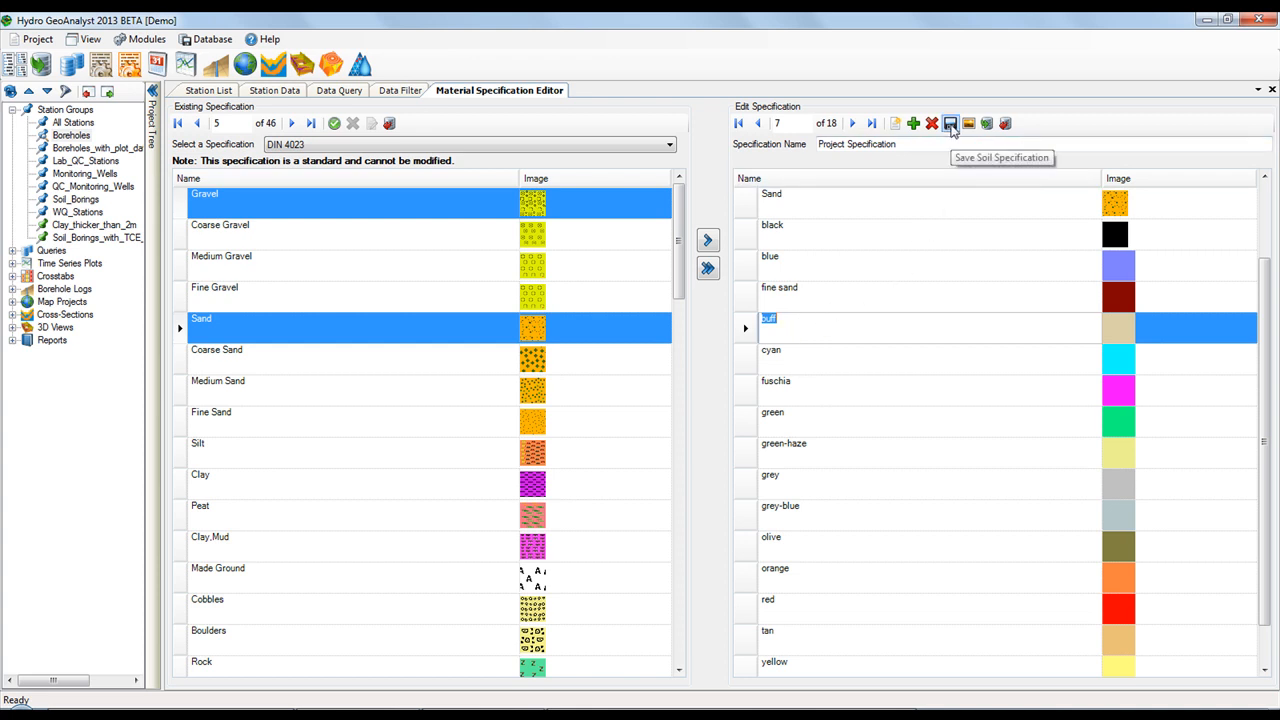
- Save Project Specification and load it as the existing specification
left_click(948, 124)
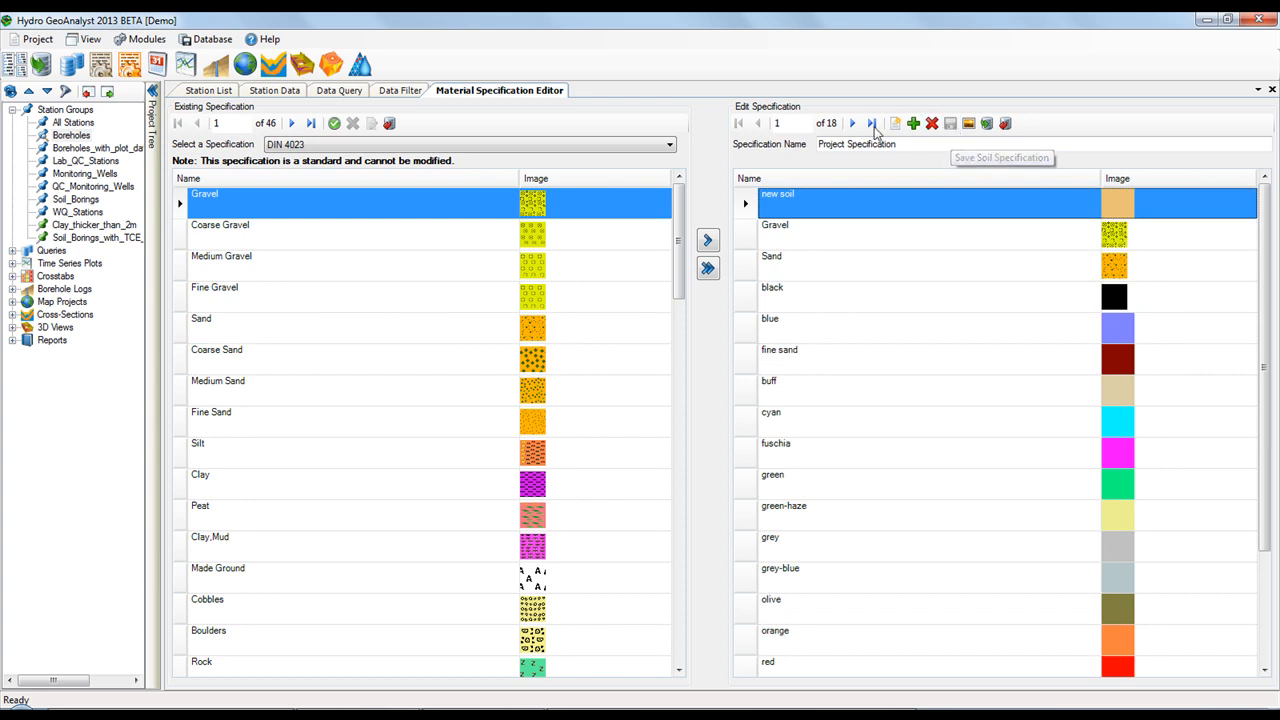
left_click(668, 144)
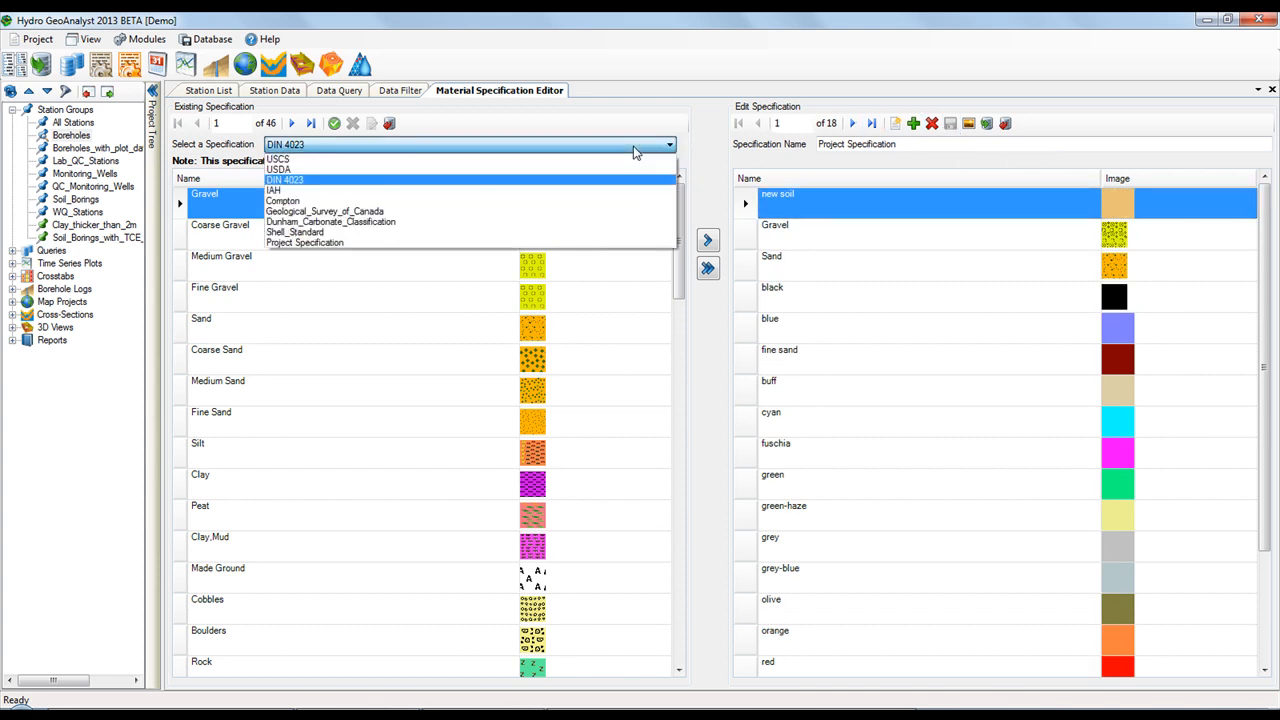
left_click(304, 242)
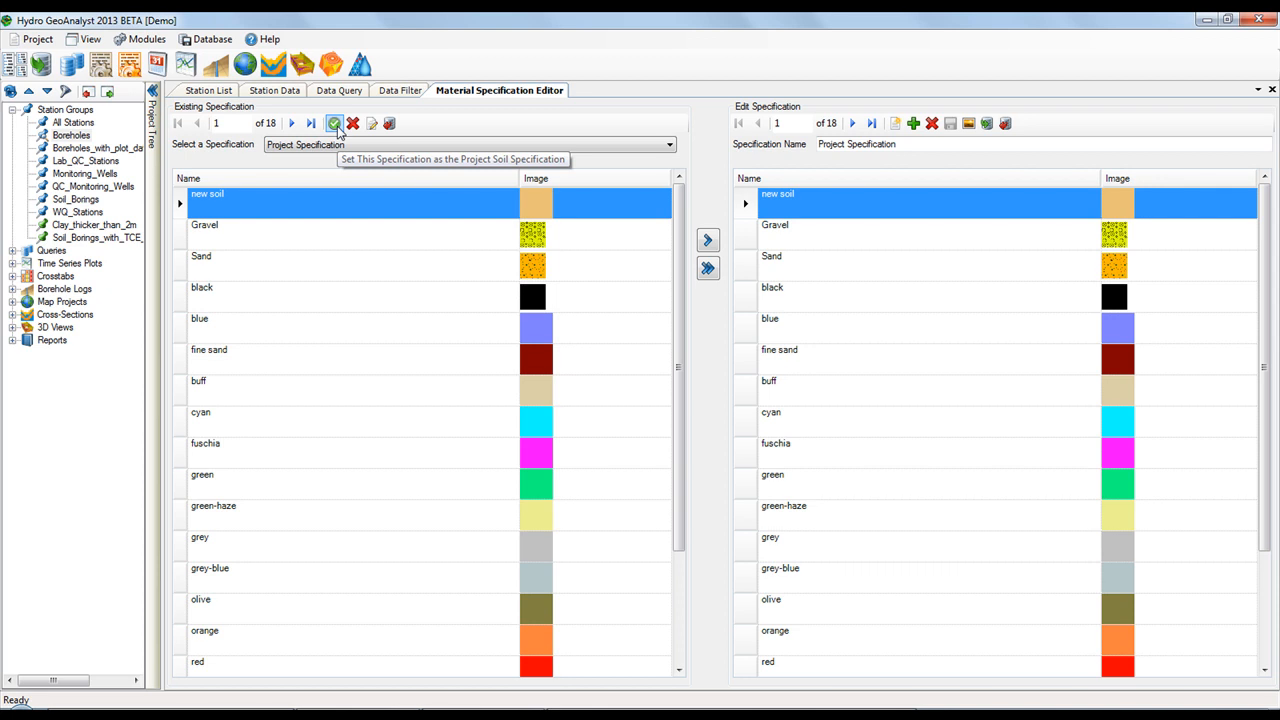
mouse_move(544, 120)
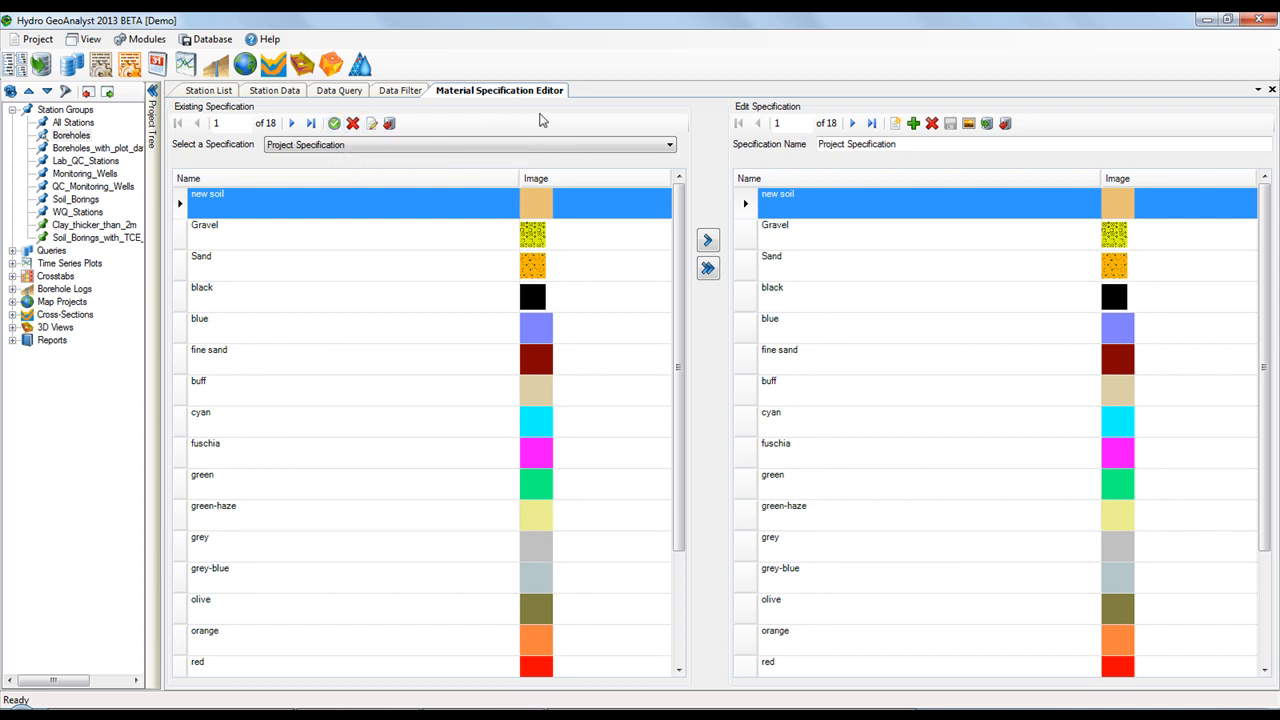